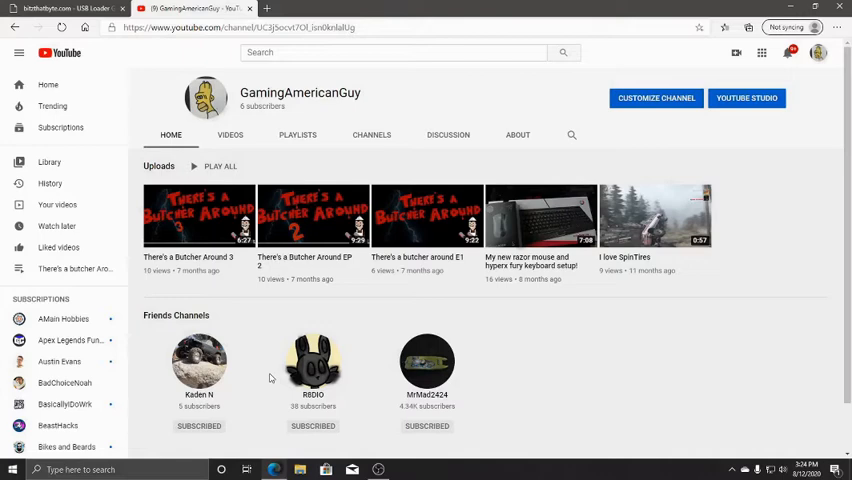
pyautogui.moveTo(238, 326)
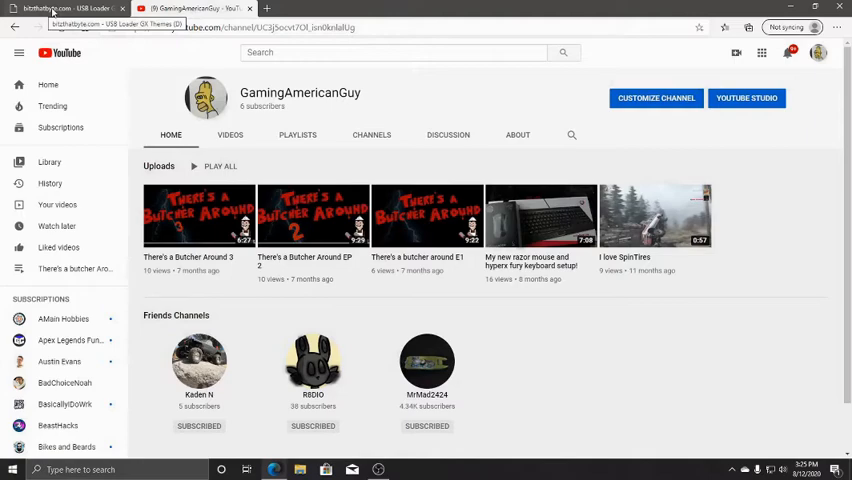
# Step: Bring the bitzthatbyte.com USB Loader GX themes tab back to the front
pyautogui.click(60, 8)
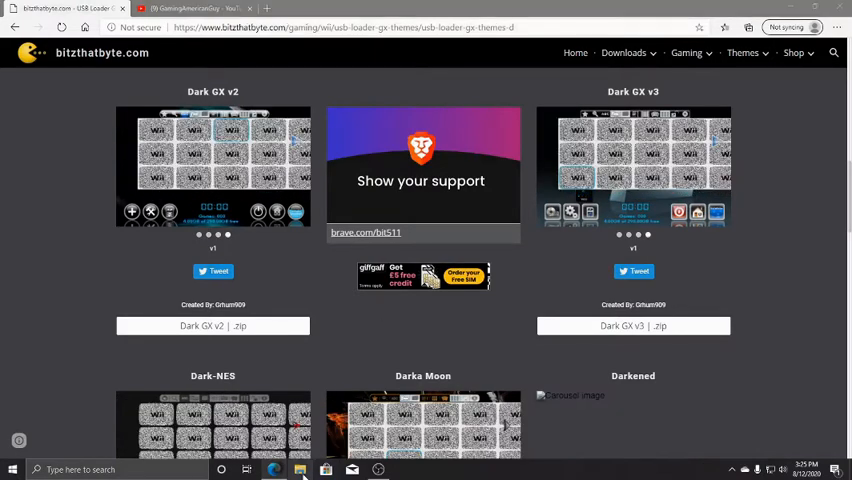
pyautogui.click(273, 469)
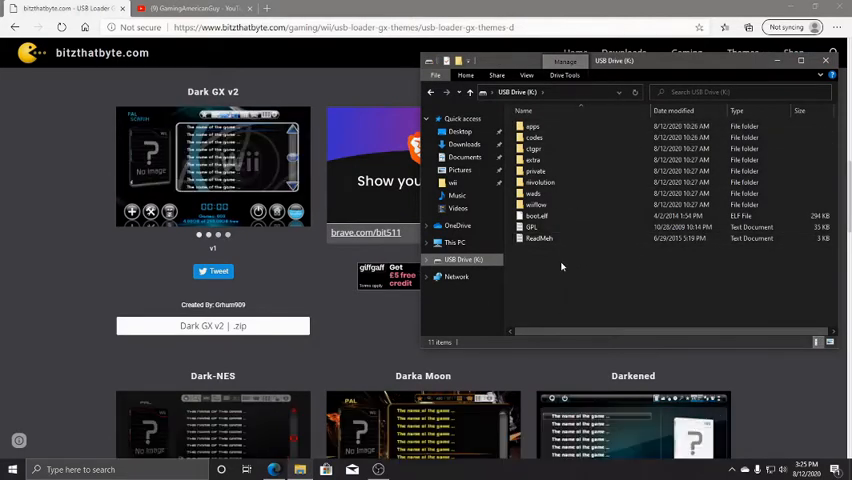
pyautogui.click(825, 60)
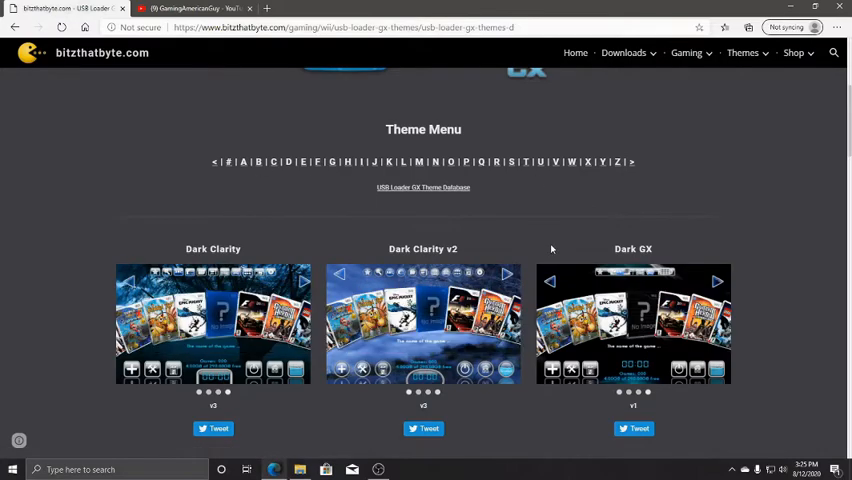
# Step: Scroll the themes page down to the Dark GX v2 and Dark GX v3 zip links
pyautogui.scroll(-3)
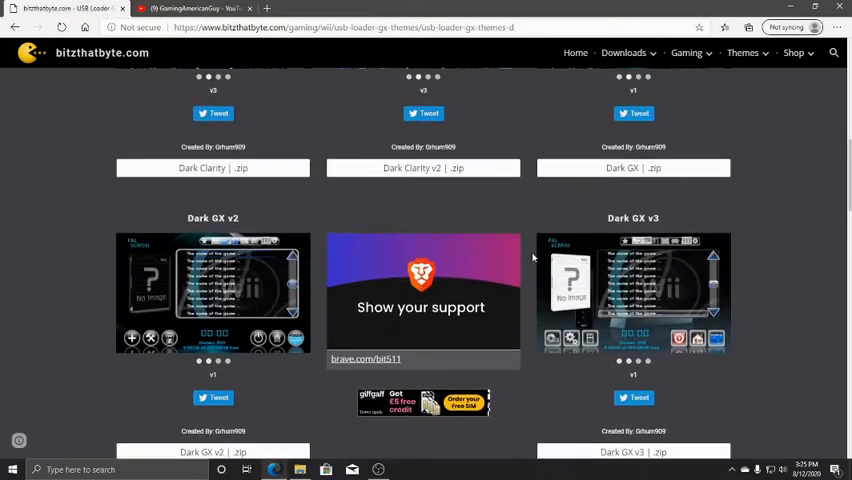
pyautogui.scroll(-3)
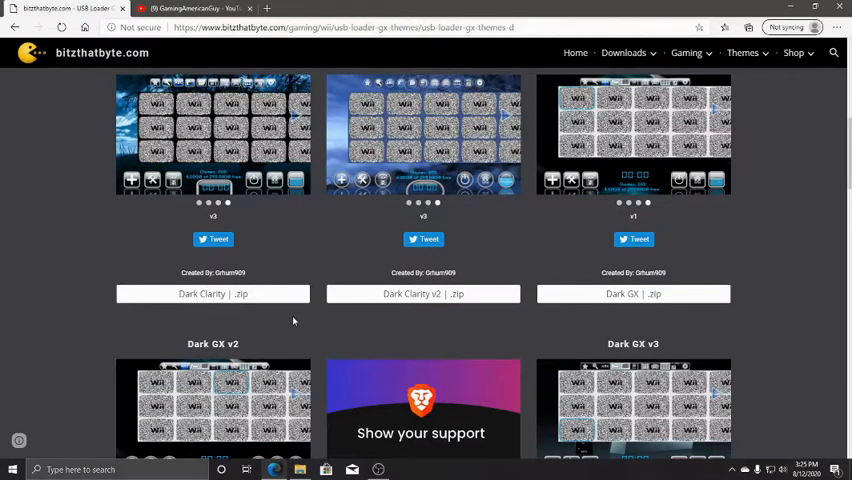
pyautogui.scroll(-3)
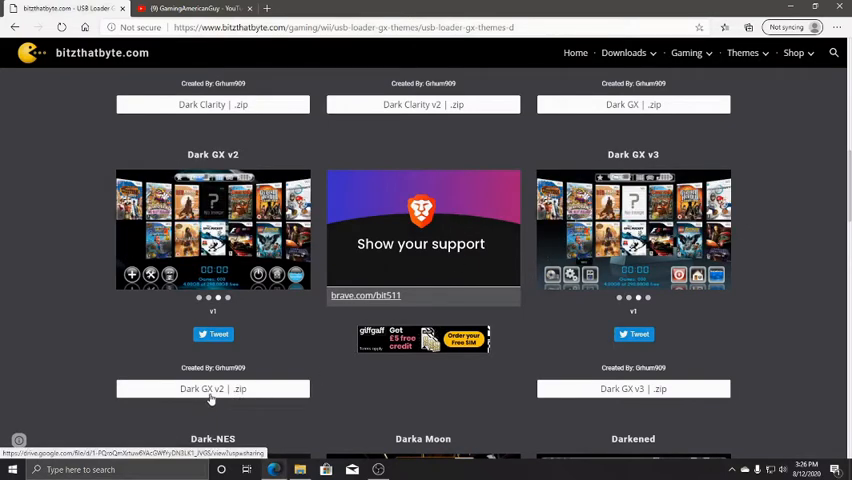
# Step: Open the Dark GX v2 Google Drive page and download darkgxv2 - Bitz That Byte.zip
pyautogui.click(212, 389)
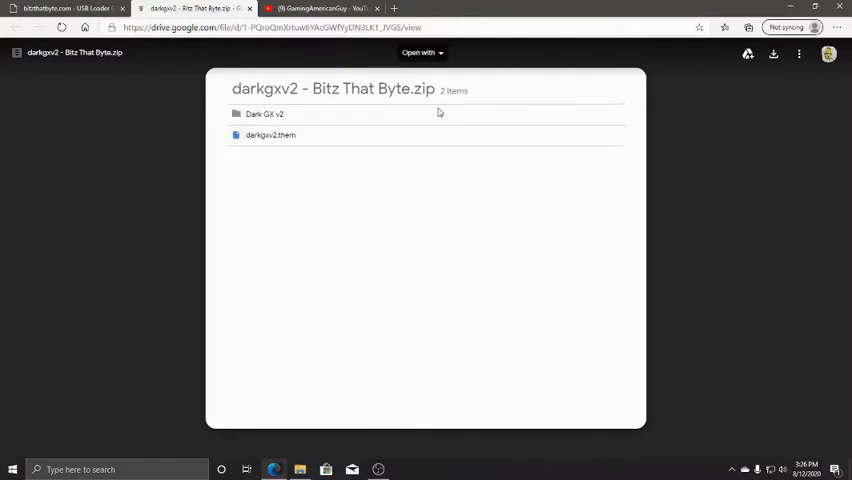
pyautogui.moveTo(841, 199)
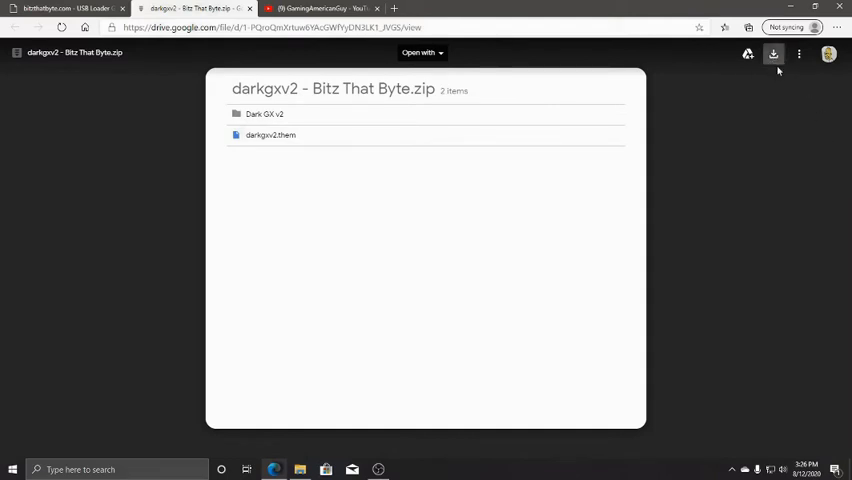
pyautogui.click(773, 53)
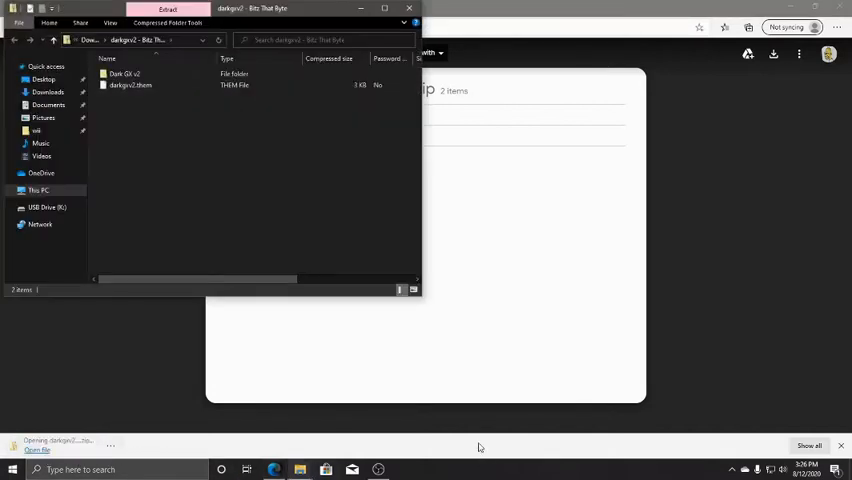
pyautogui.moveTo(148, 90)
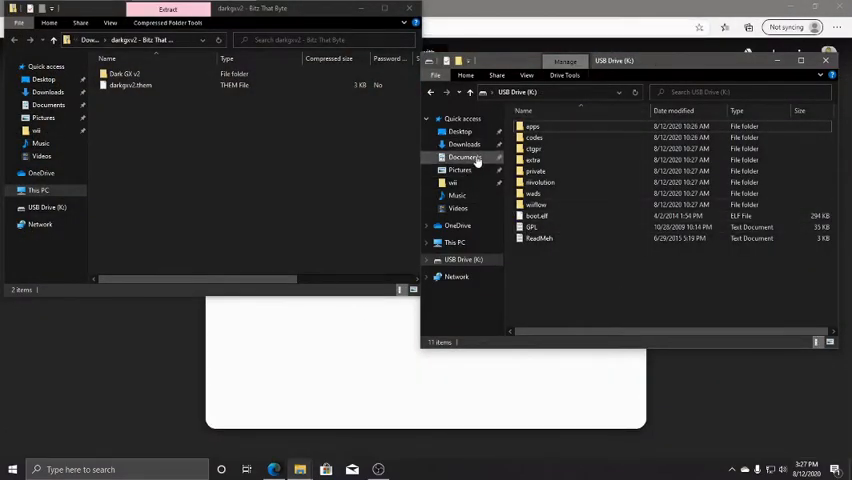
# Step: Return to USB Drive (K:) from Documents and name the new folder themes
pyautogui.click(464, 157)
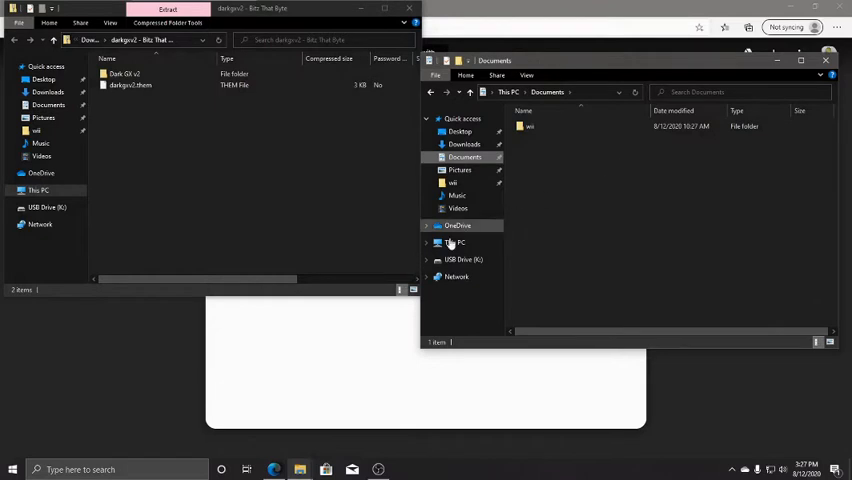
pyautogui.click(463, 259)
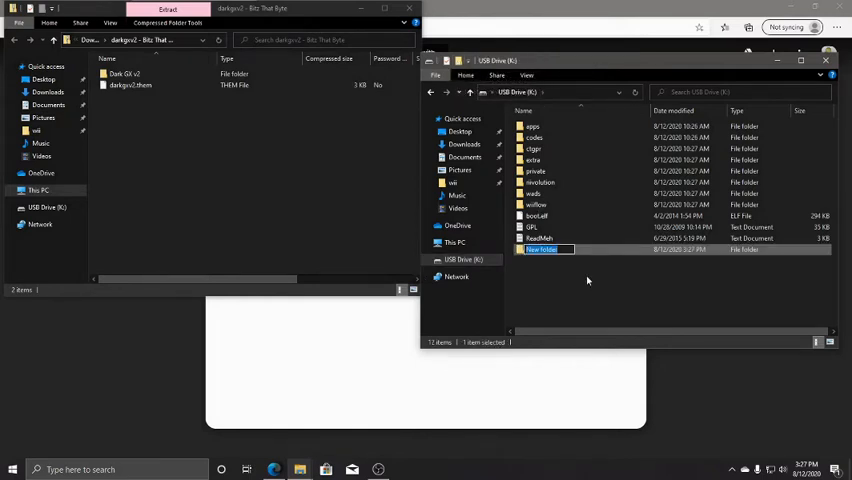
pyautogui.write('themes')
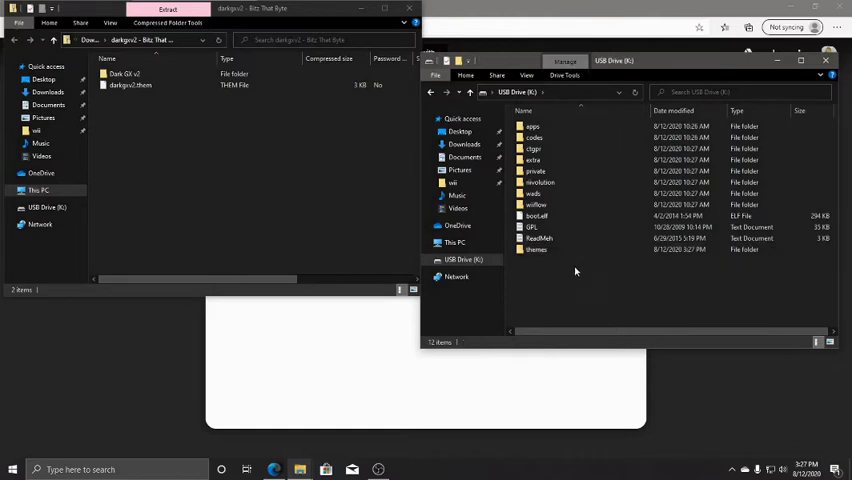
# Step: Open the empty themes folder on USB Drive (K:), then return to the bitzthatbyte page
pyautogui.doubleClick(535, 249)
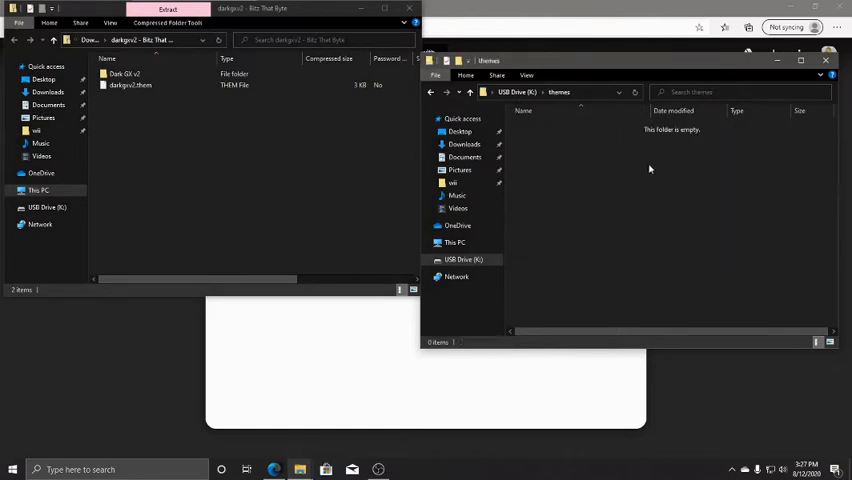
pyautogui.click(125, 73)
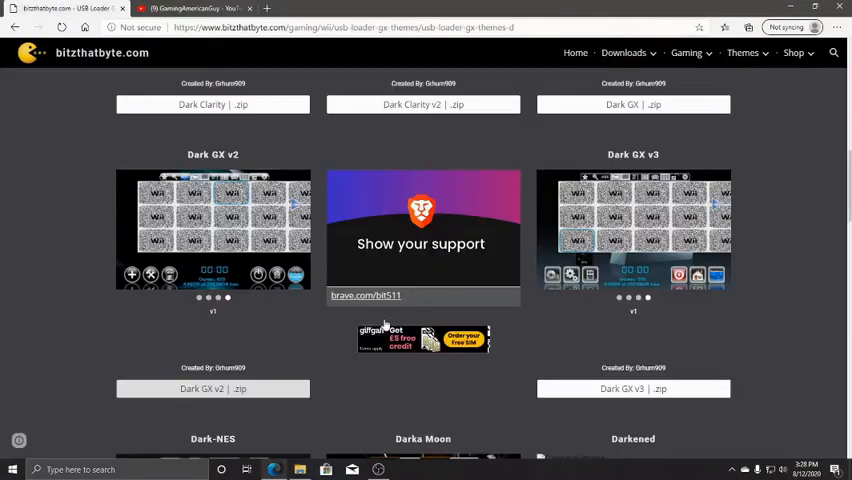
# Step: Scroll down to Dark-NES on the themes page and download its zip
pyautogui.scroll(-3)
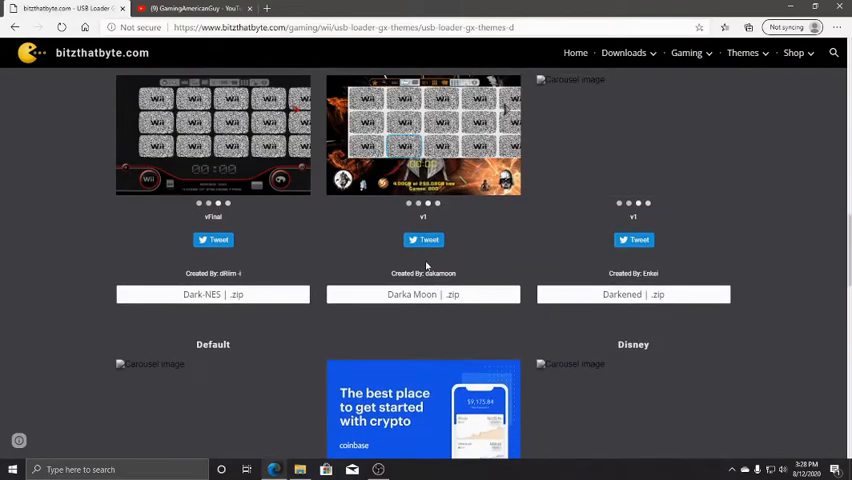
pyautogui.scroll(-3)
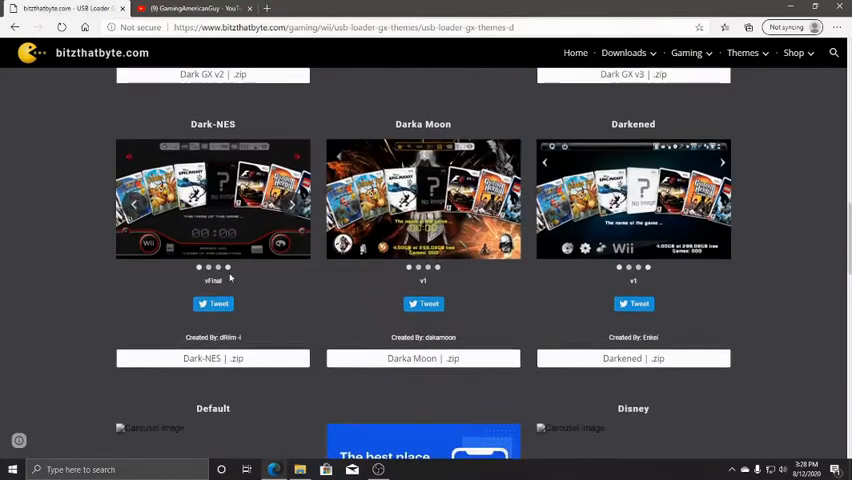
pyautogui.click(212, 358)
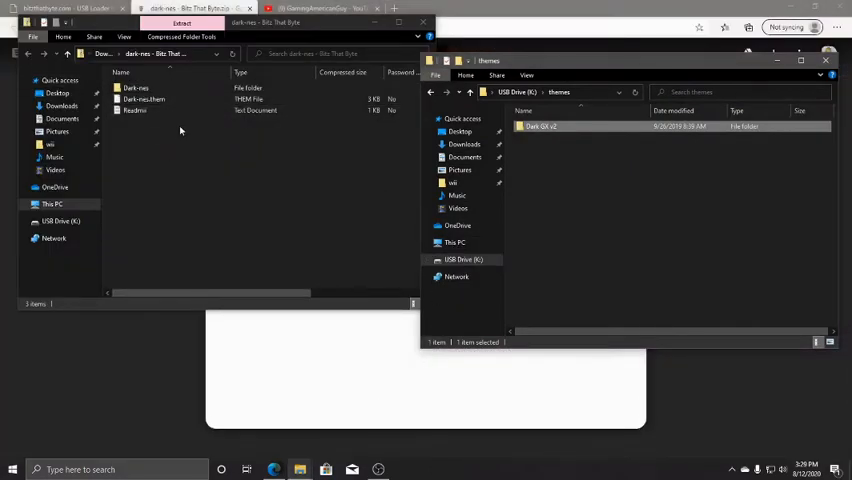
pyautogui.moveTo(202, 140)
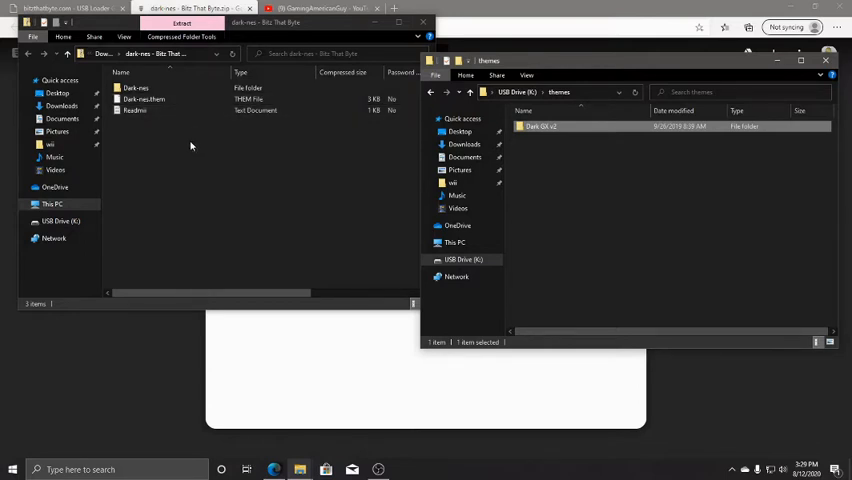
pyautogui.moveTo(236, 132)
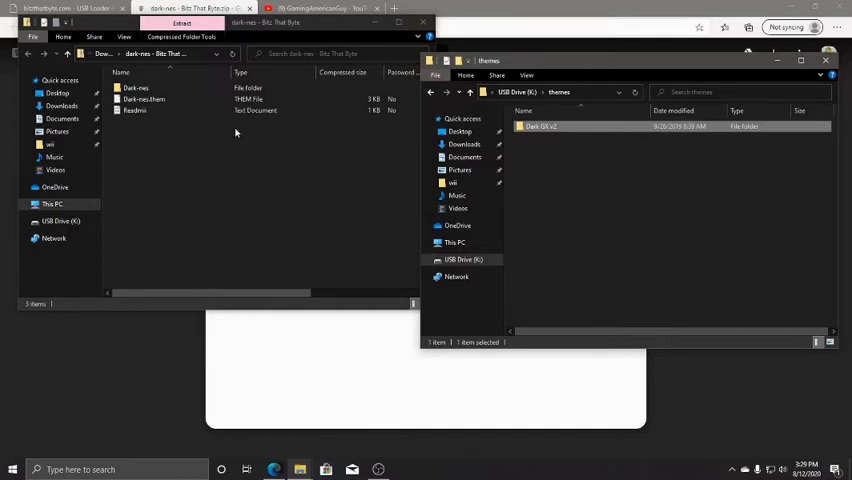
# Step: Look inside the Dark GX v2 folder in USB themes, then go back to themes
pyautogui.doubleClick(543, 126)
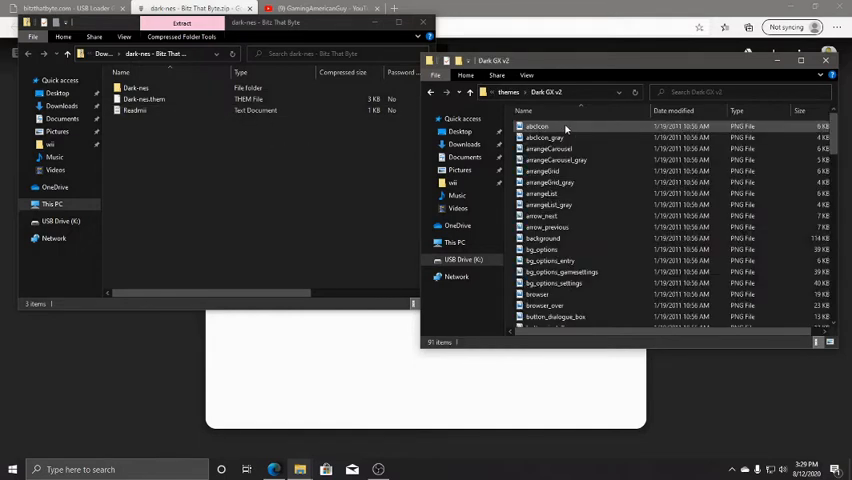
pyautogui.click(431, 92)
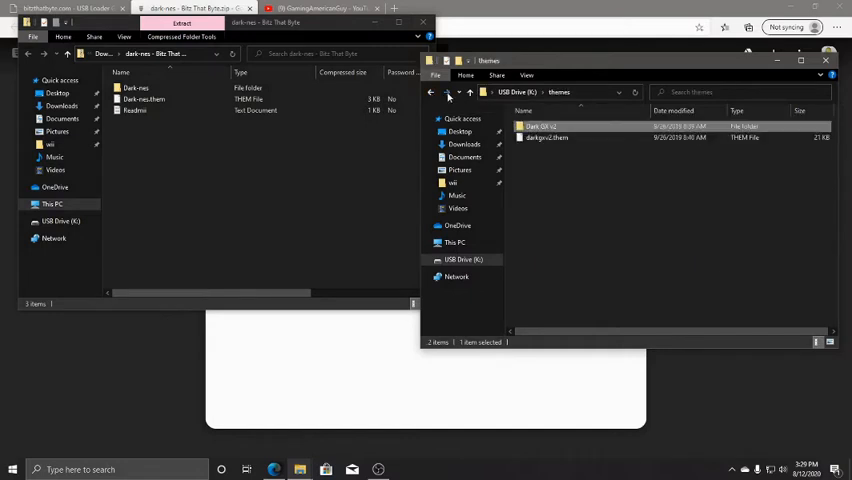
# Step: Put the Dark-nes folder and Dark-nes.them into USB Drive (K:)\themes, then right-click the drive
pyautogui.click(135, 110)
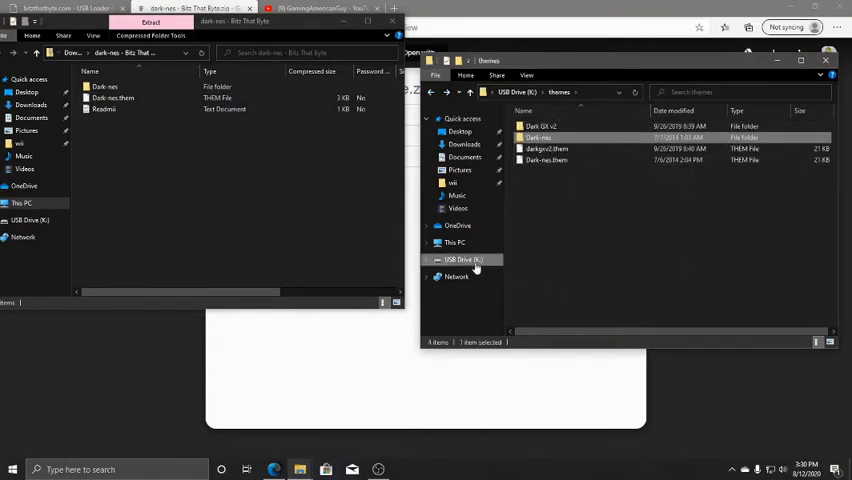
pyautogui.click(460, 259)
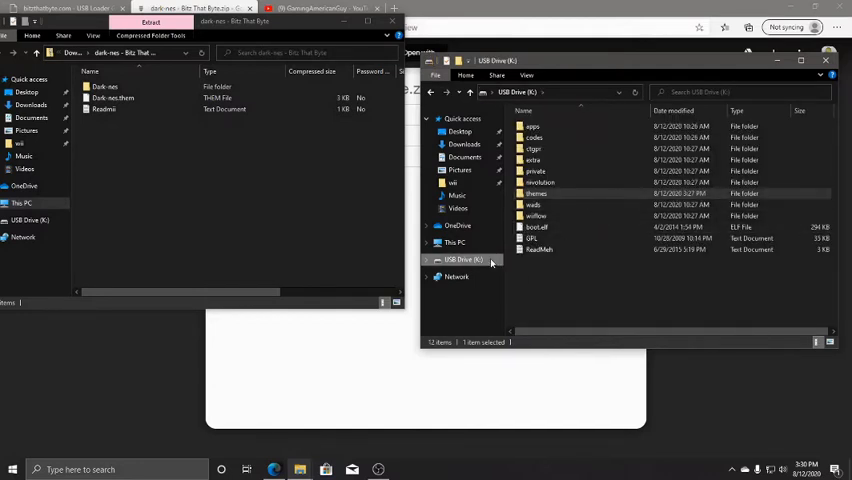
pyautogui.rightClick(460, 259)
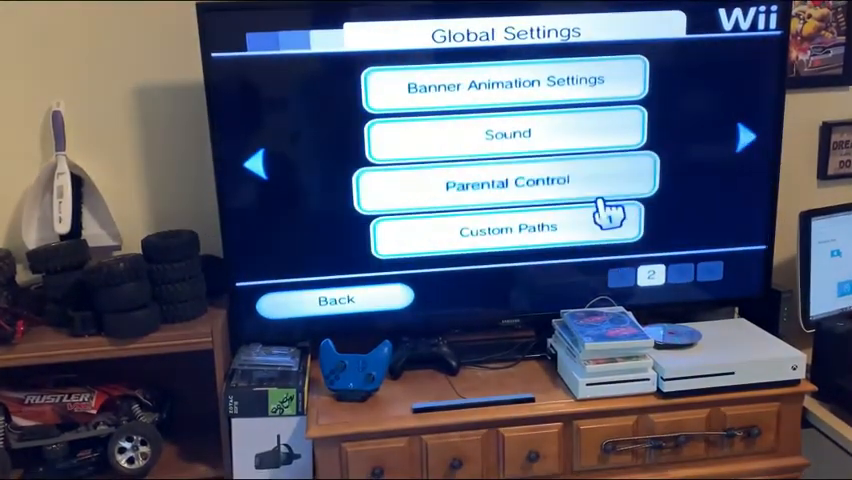
# Step: Set Custom Paths > Theme Path to the themes folder and open the Theme Menu
pyautogui.click(505, 225)
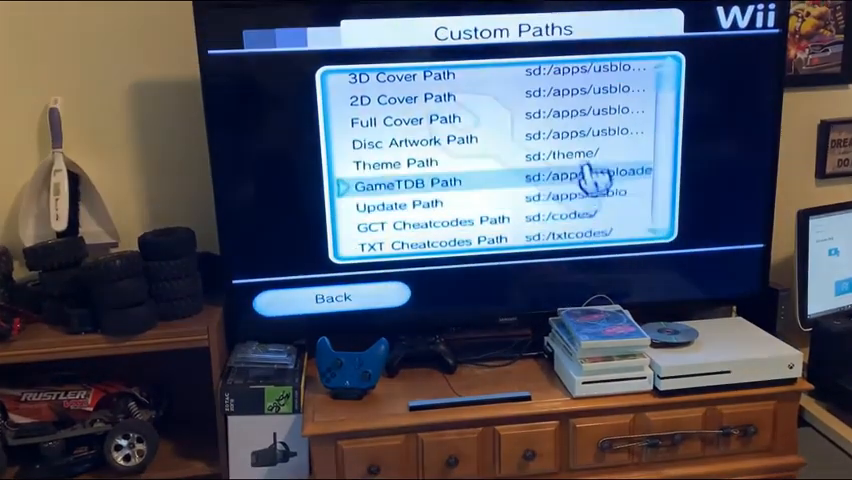
pyautogui.click(405, 165)
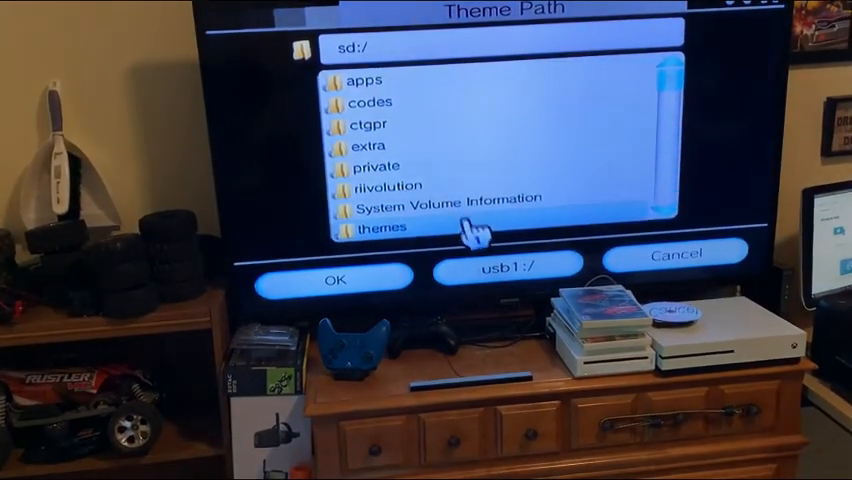
pyautogui.doubleClick(380, 227)
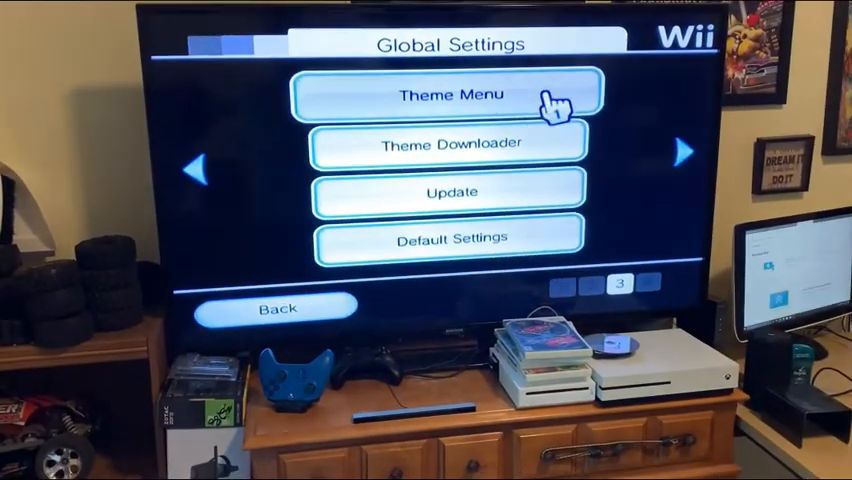
pyautogui.click(451, 94)
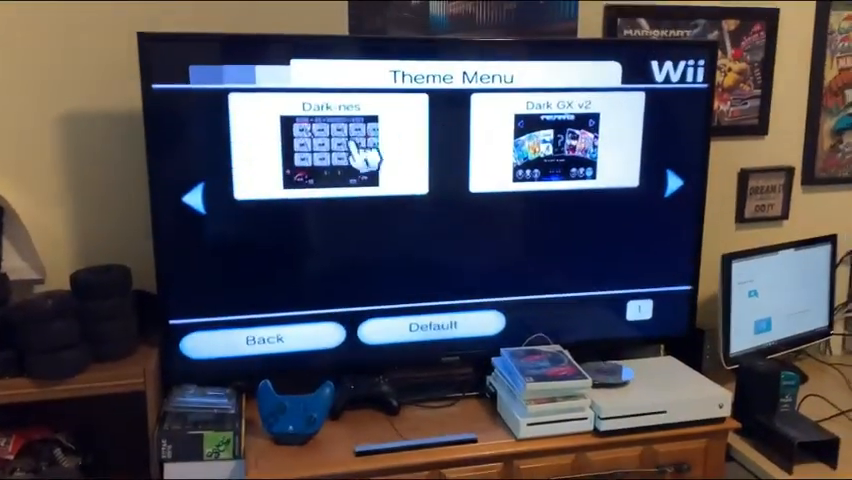